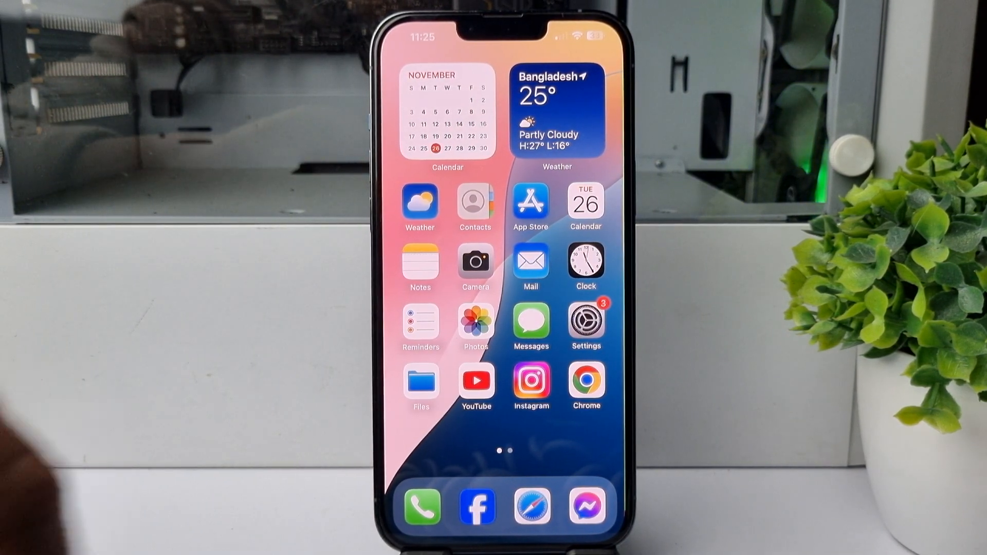
Launch Settings from the home screen and scroll down its main list.
left_click(585, 323)
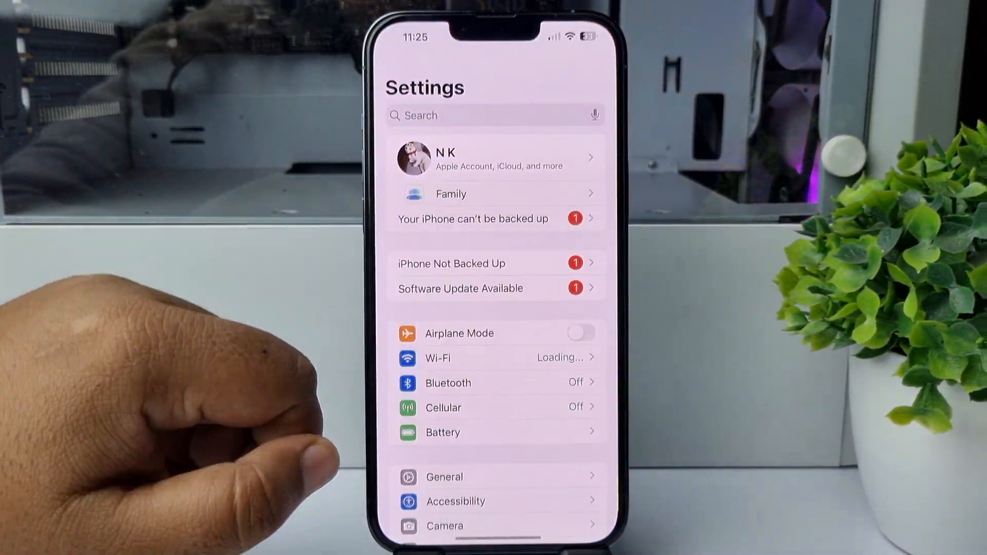
scroll("down", 3)
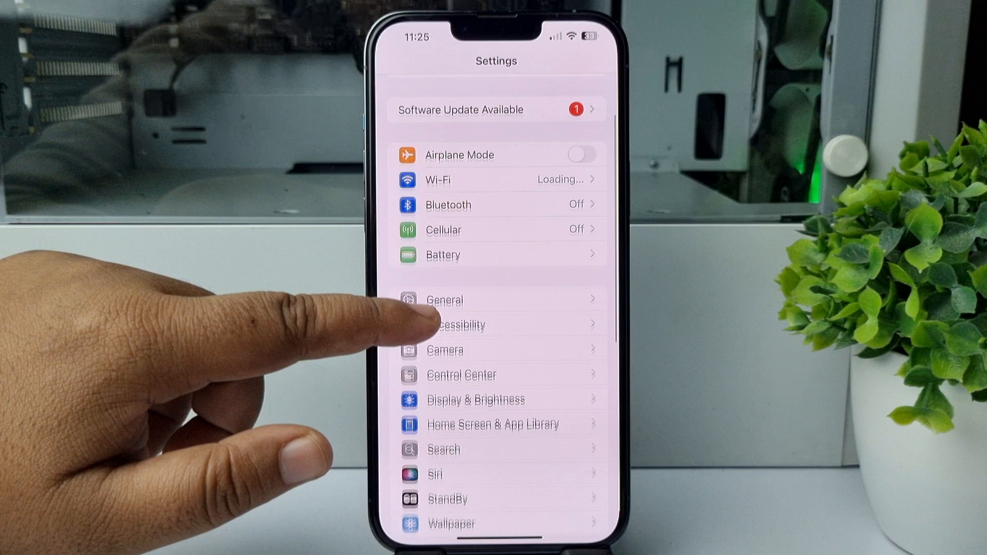
scroll("down", 3)
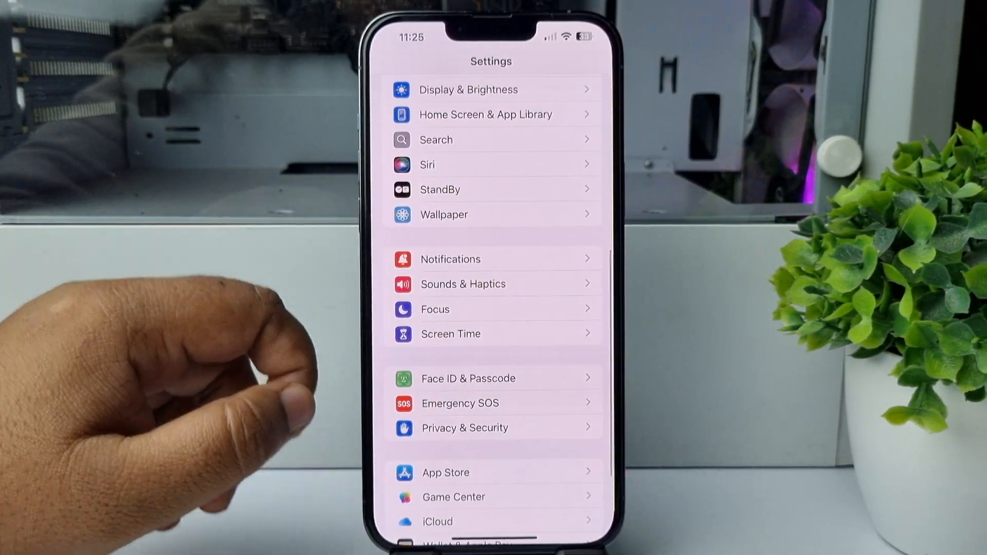
In Notifications, add Notification Center to the Phone app's Lock Screen and Banners alerts.
left_click(450, 259)
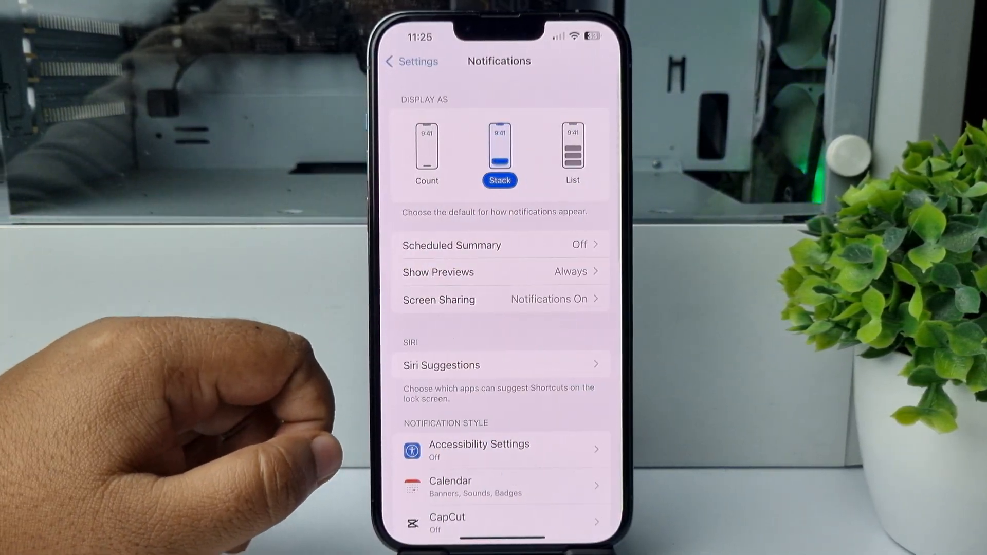
scroll("down", 3)
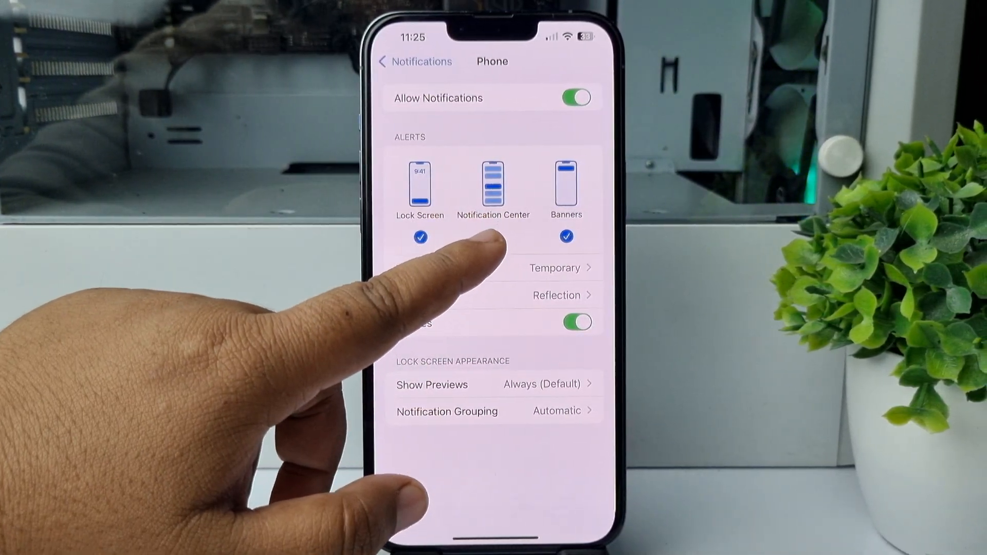
left_click(496, 236)
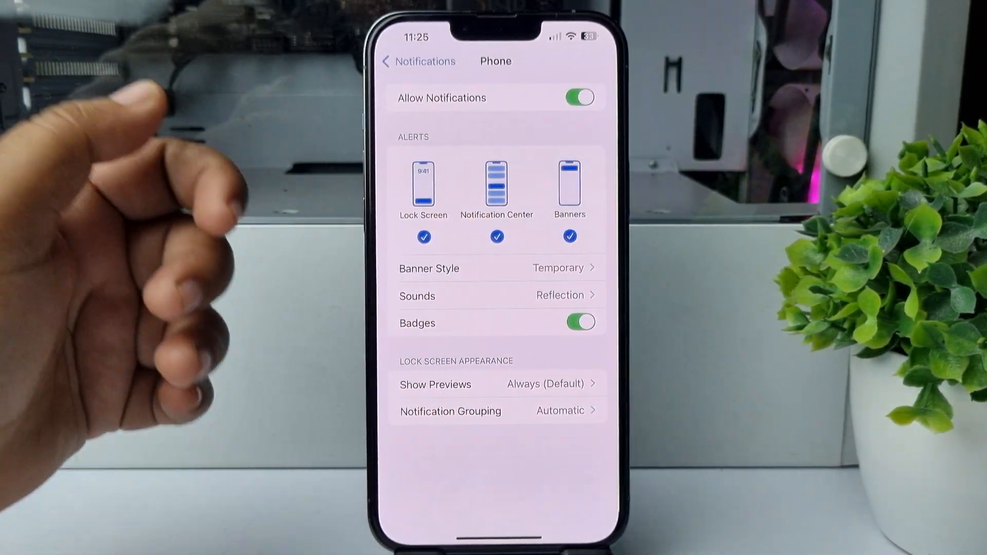